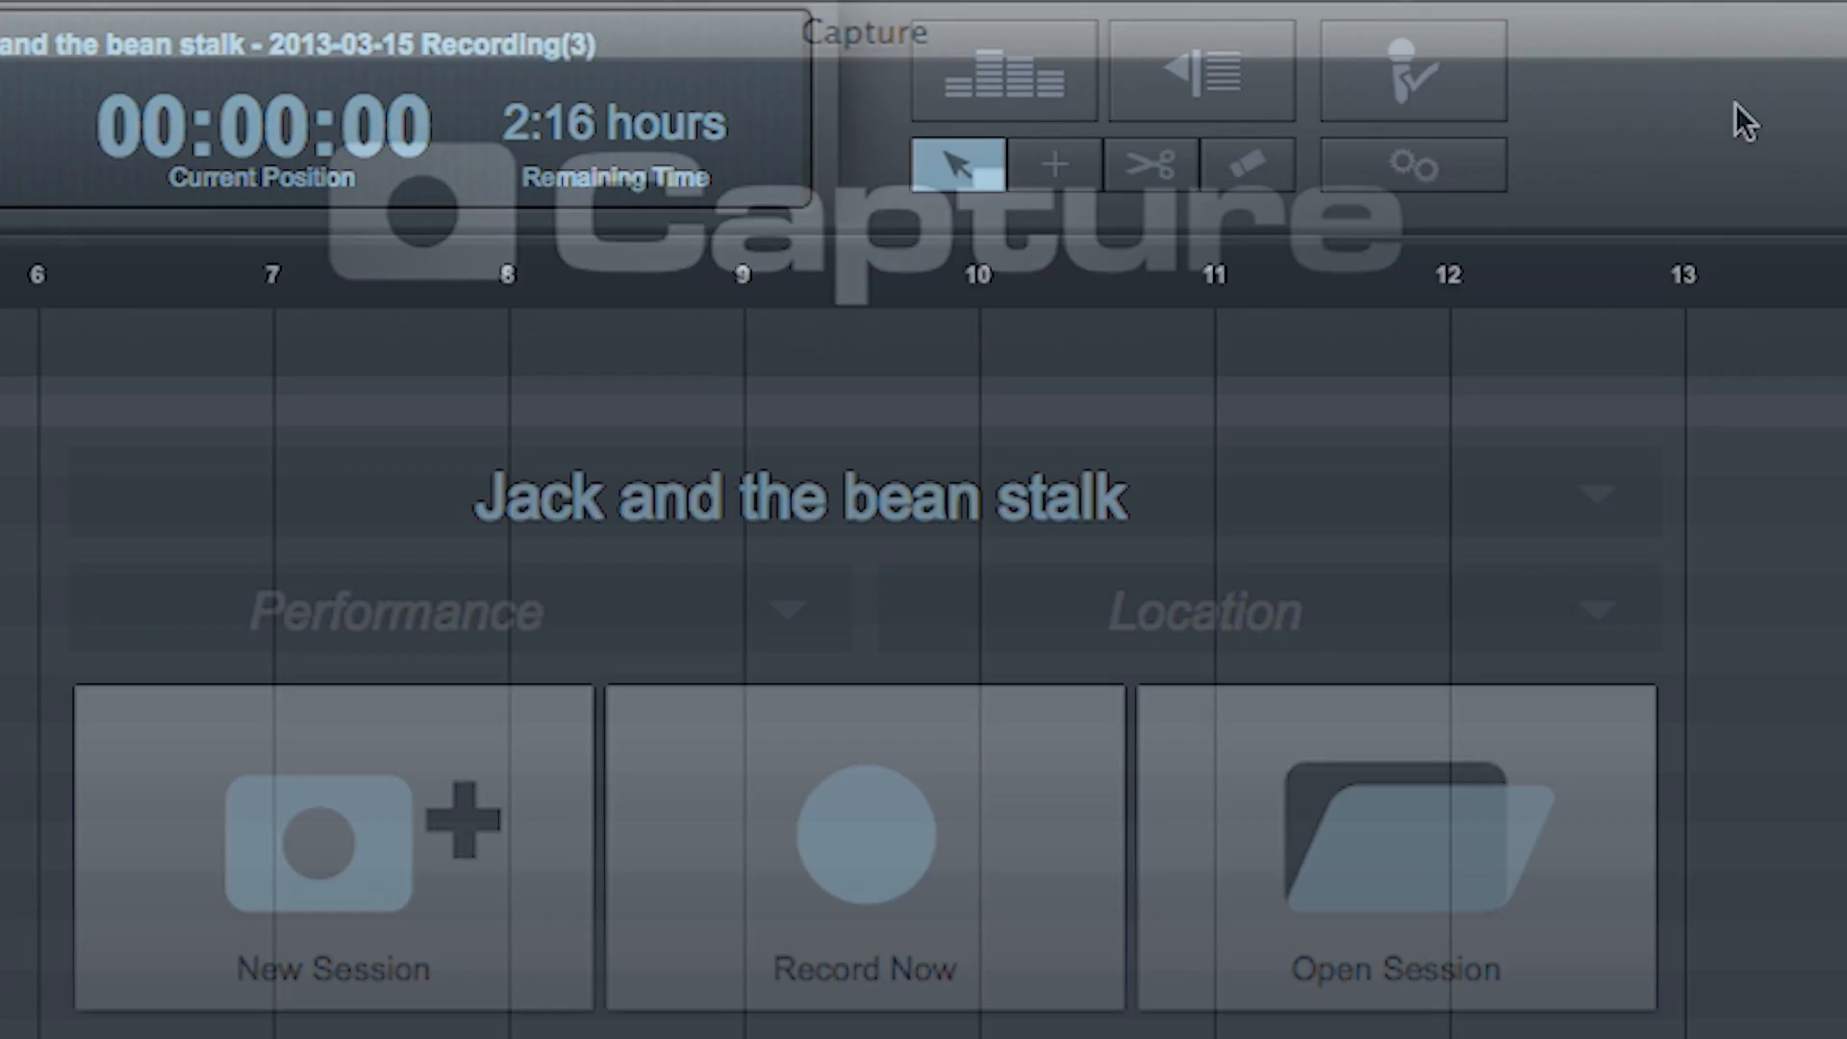
{"action": "left_click", "coordinate": [1412, 67]}
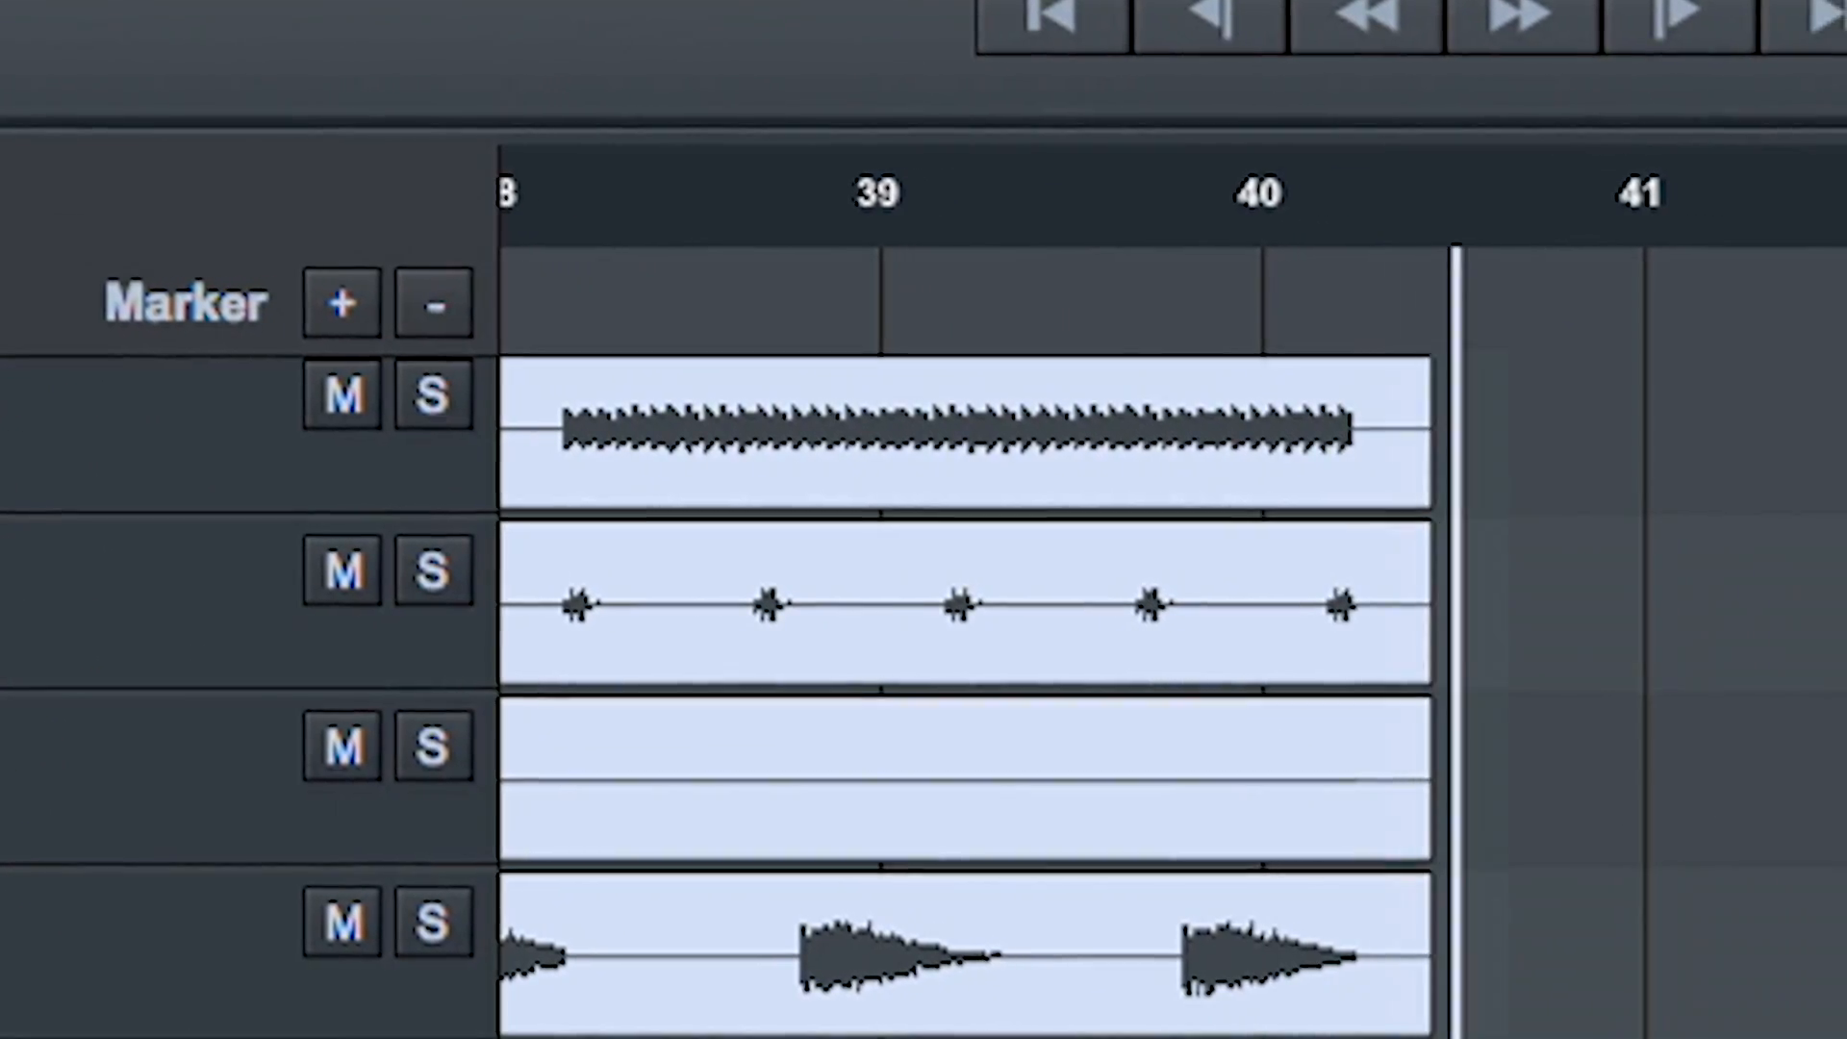
{"action": "left_click", "coordinate": [1470, 174]}
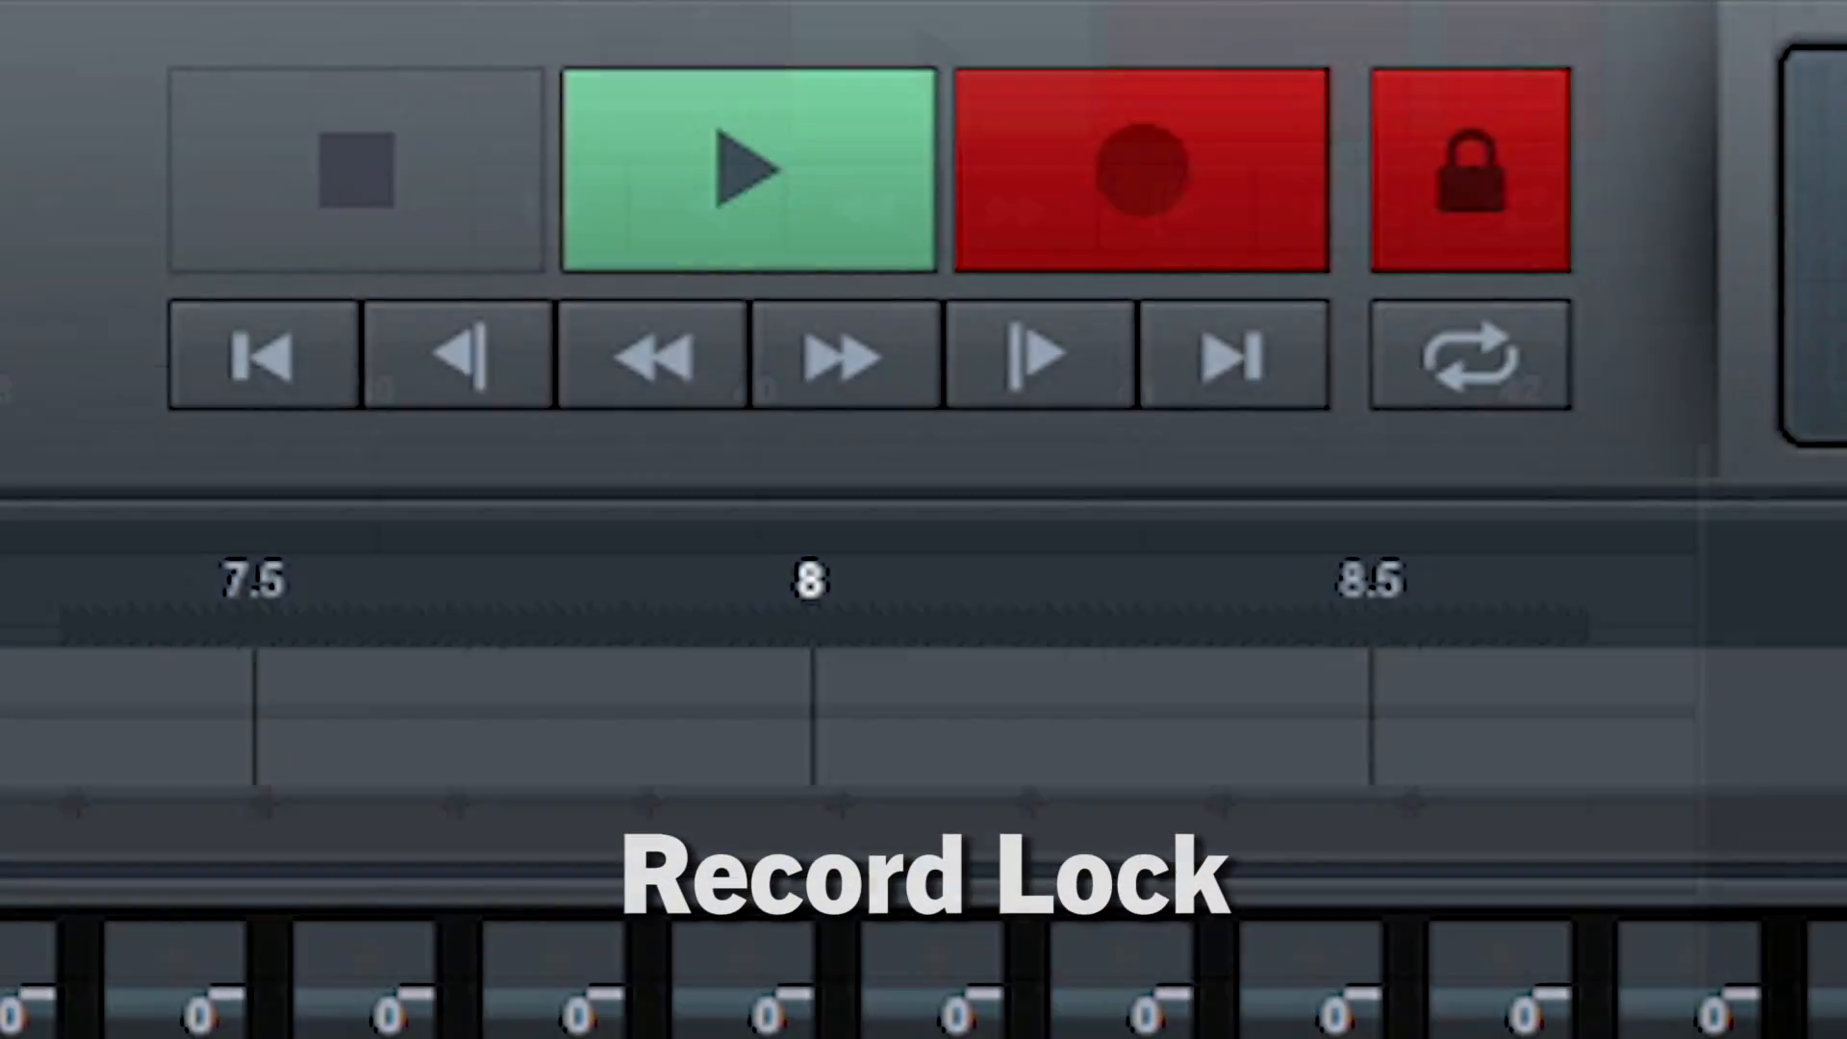